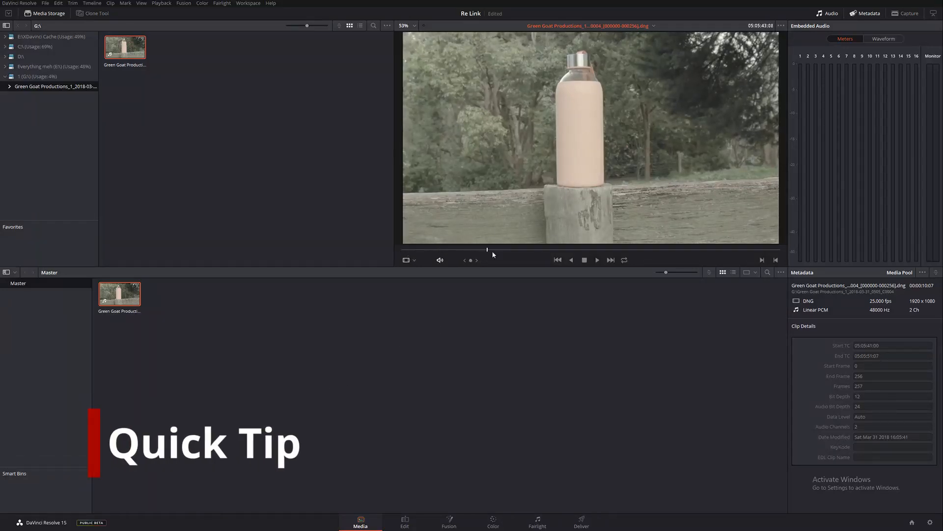
Step: Scrub the bottle clip to its start, then relink the Master bin to E:\Bottle
{"action": "left_click_drag", "start_coordinate": [487, 249], "coordinate": [657, 250]}
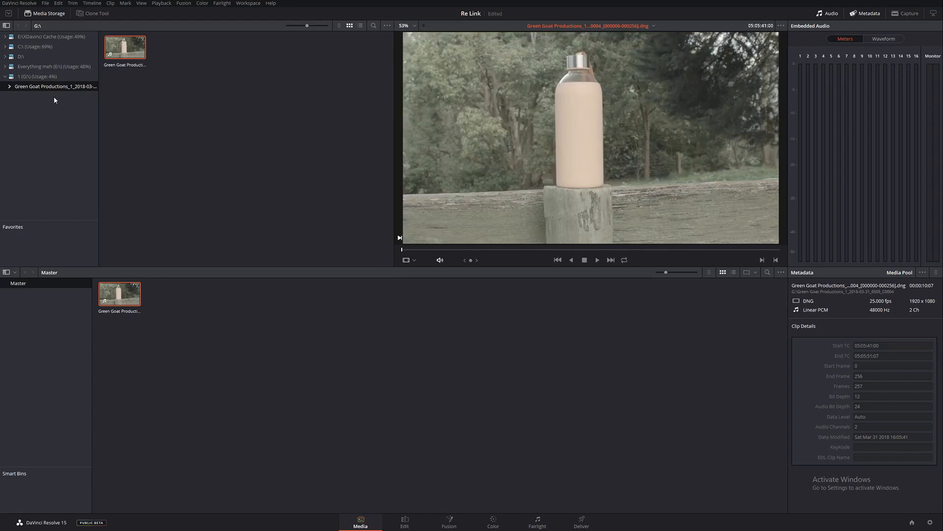
{"action": "mouse_move", "coordinate": [52, 89]}
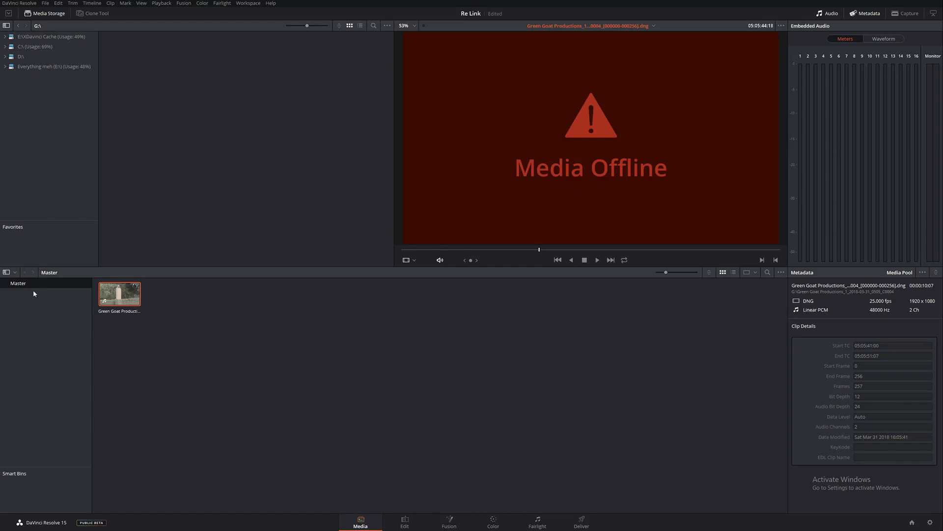
{"action": "right_click", "coordinate": [34, 291]}
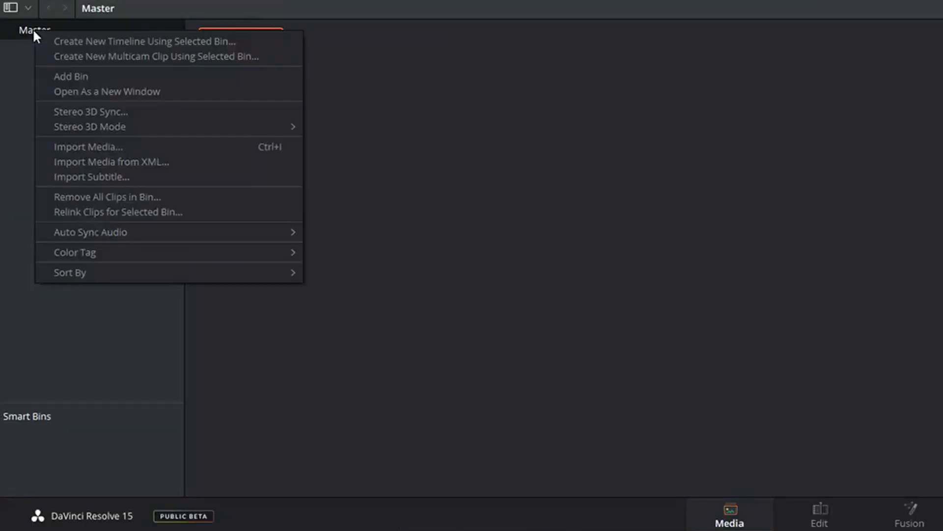
{"action": "left_click", "coordinate": [118, 211]}
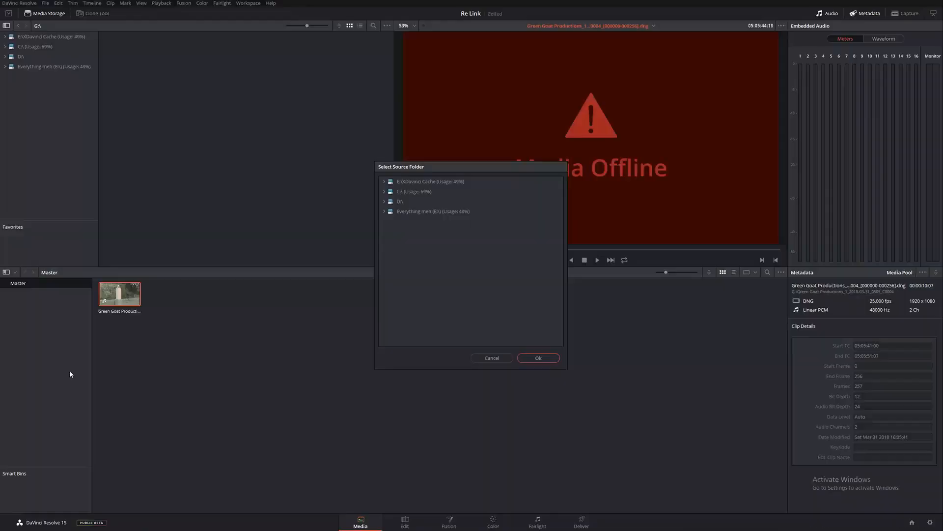
{"action": "left_click", "coordinate": [385, 211]}
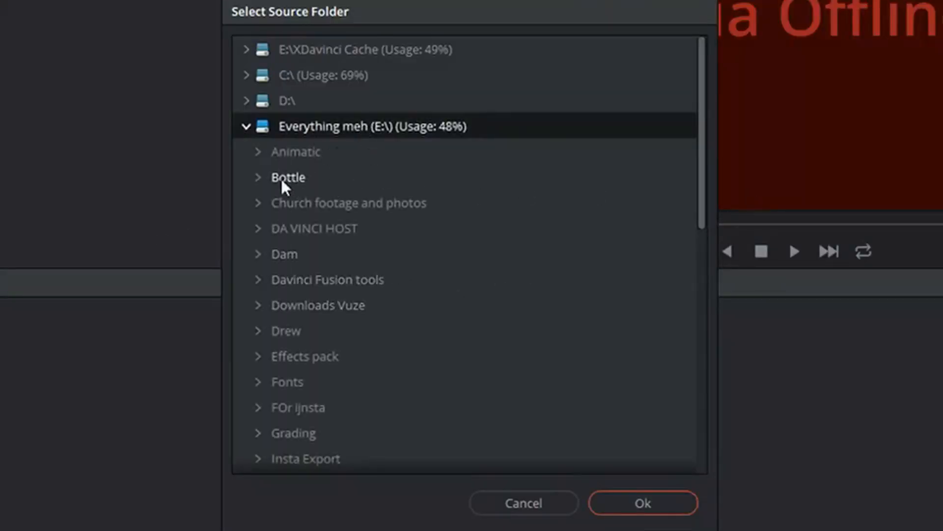
{"action": "left_click", "coordinate": [287, 177]}
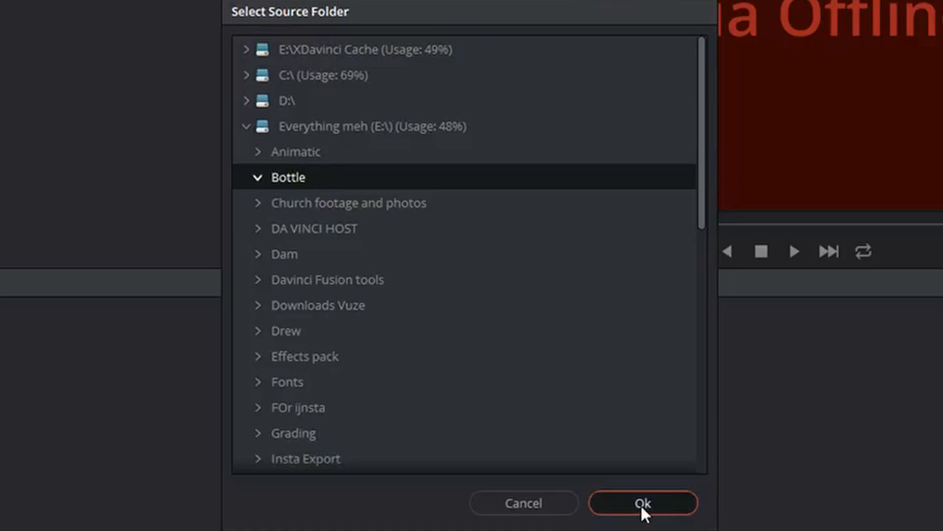
{"action": "left_click", "coordinate": [643, 503]}
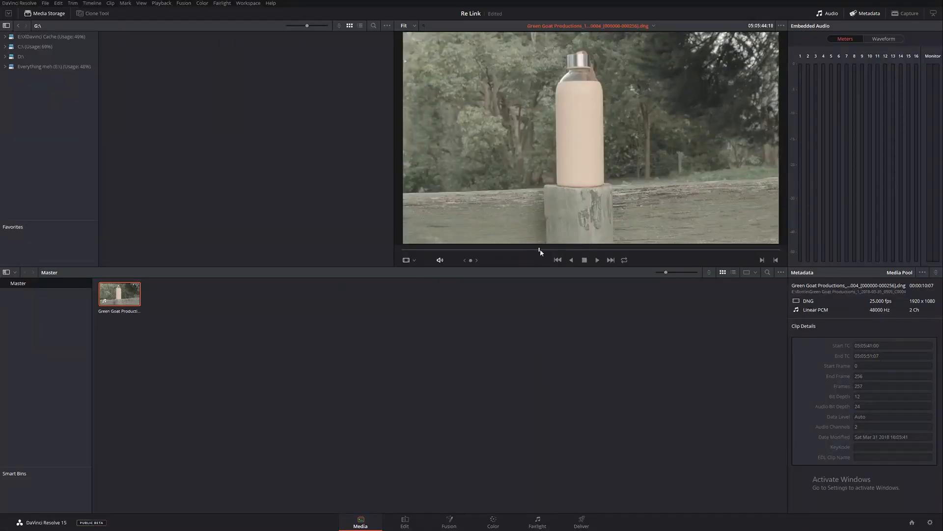